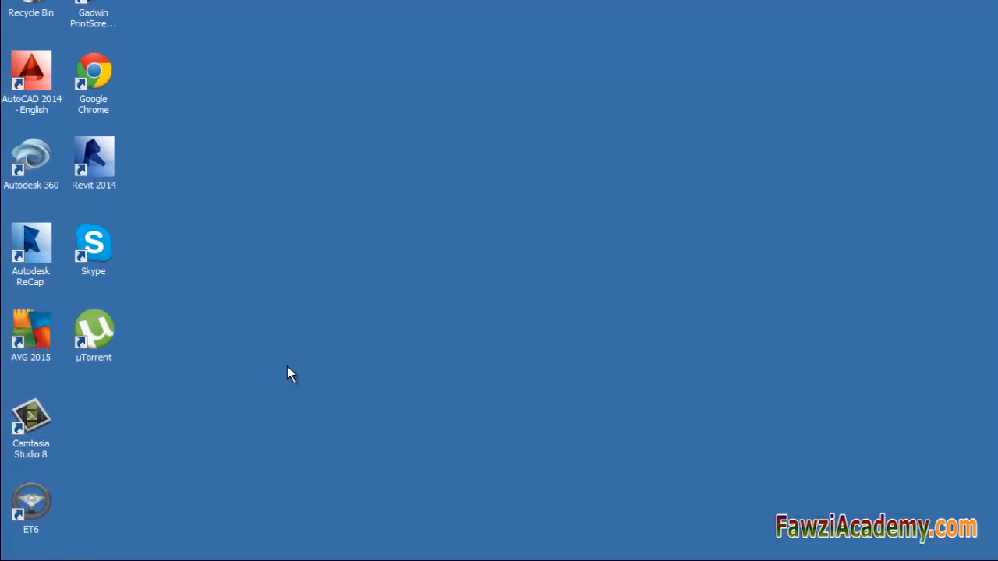
Bring up the Start menu to reach the Computer entry
left_click(16, 557)
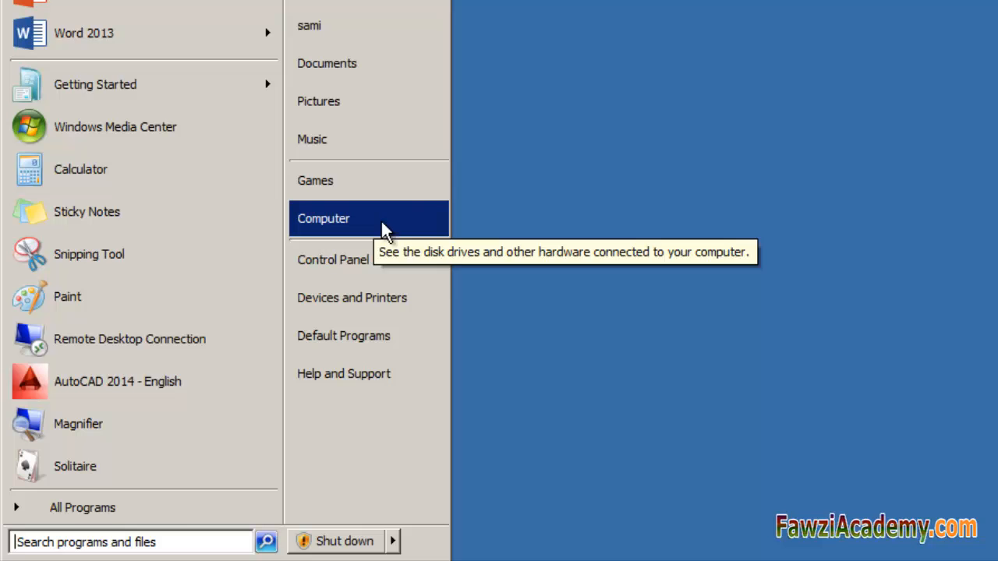
mouse_move(398, 232)
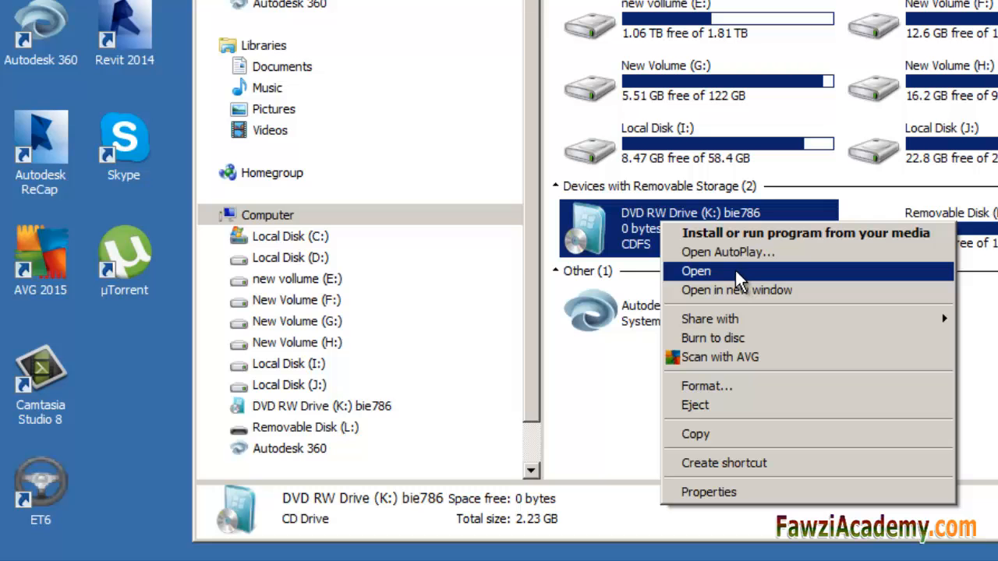
Show the DVD drive's contents, select all nine disc items and restore the window size
left_click(696, 271)
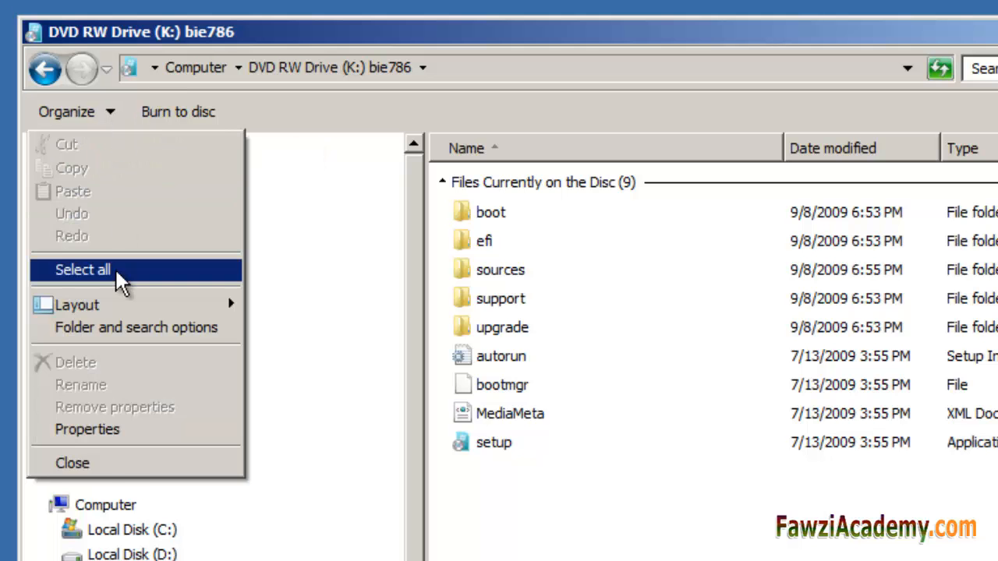
left_click(83, 269)
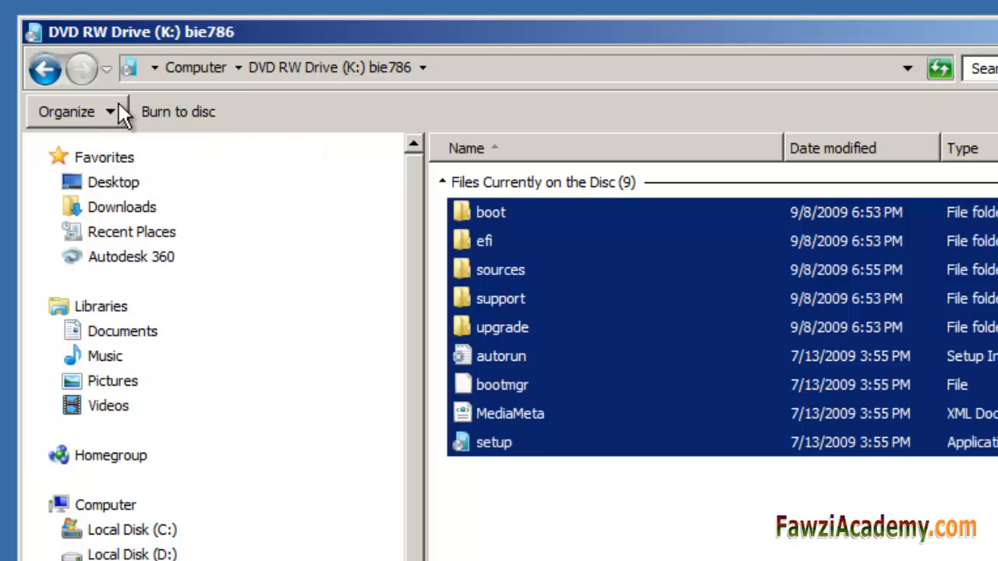
mouse_move(109, 112)
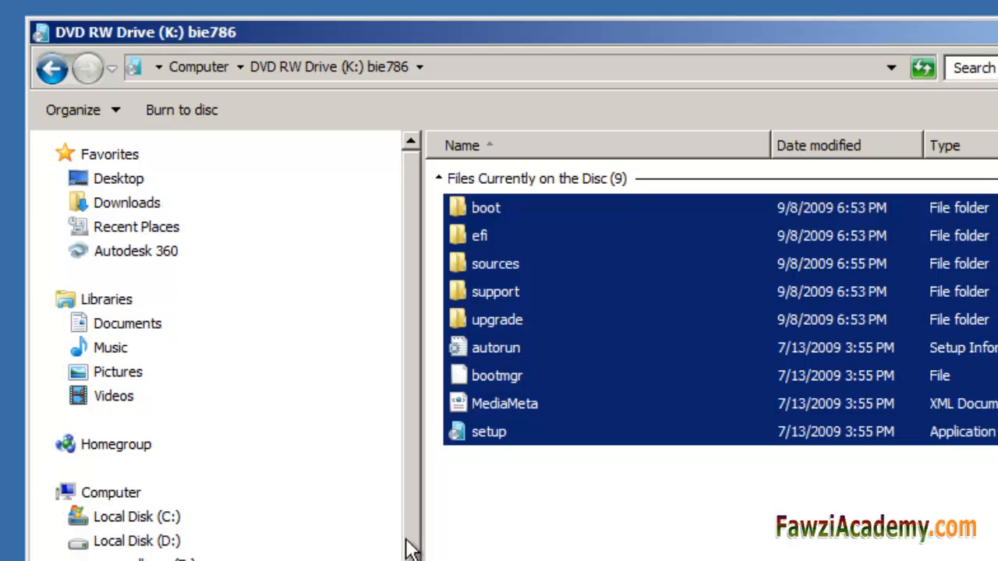
left_click(853, 36)
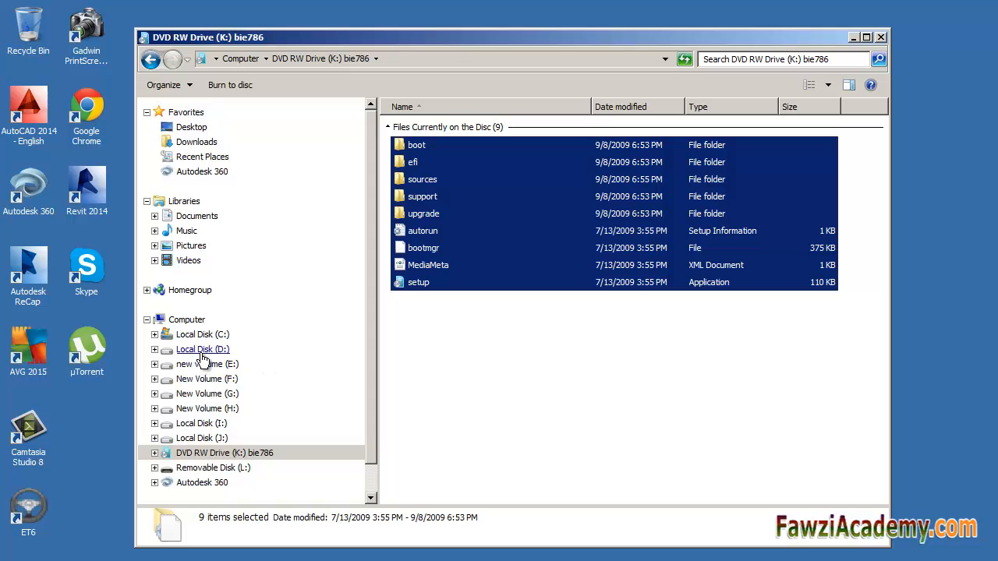
On drive E create a new folder and name it 'windows 7 setup'
left_click(207, 364)
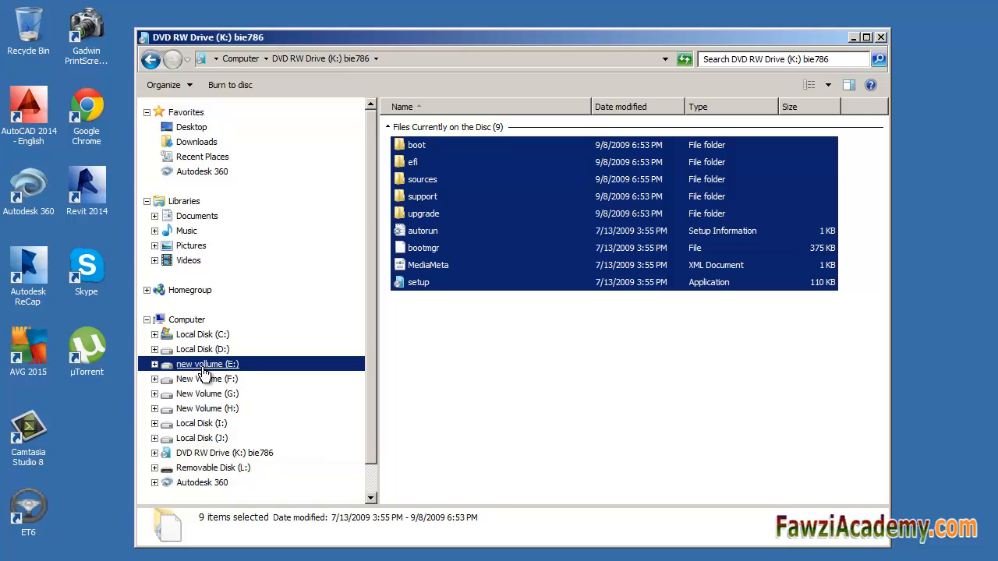
double_click(206, 364)
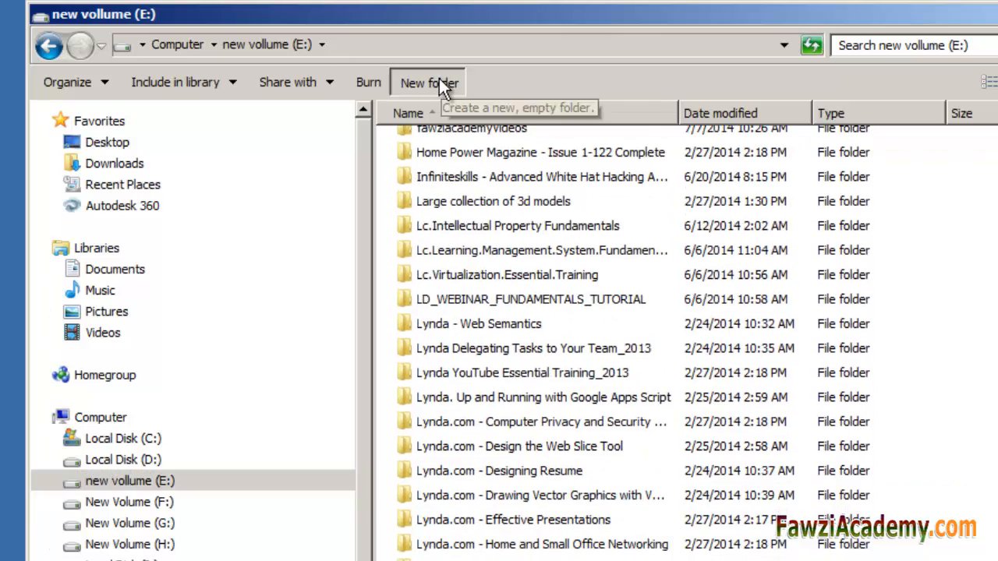
left_click(428, 83)
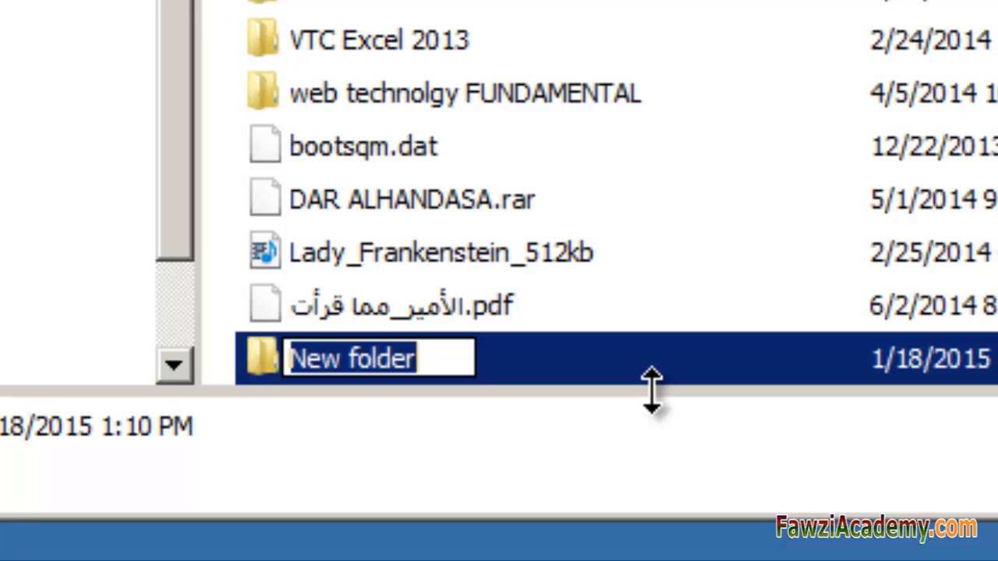
type("win")
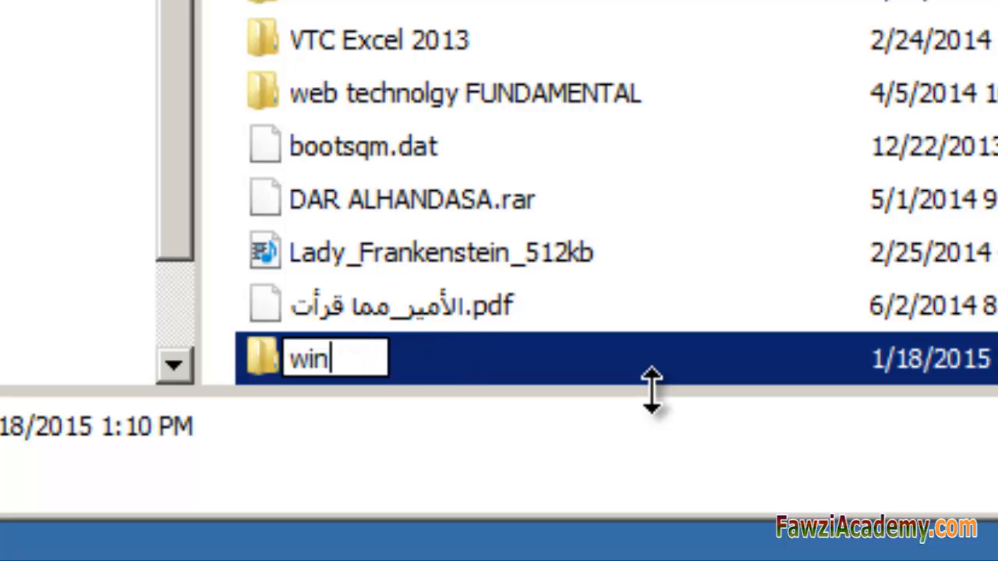
type("dow")
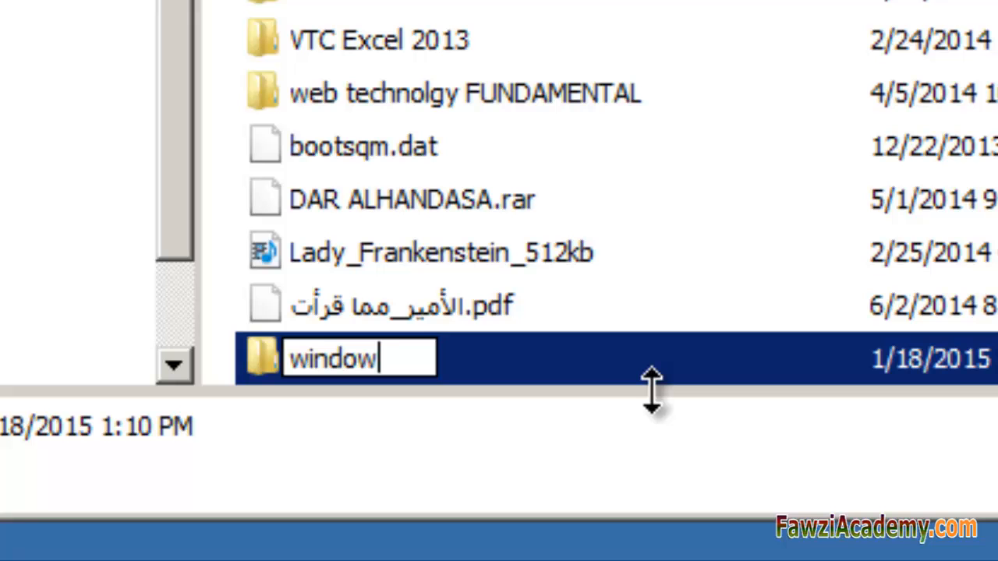
type("s")
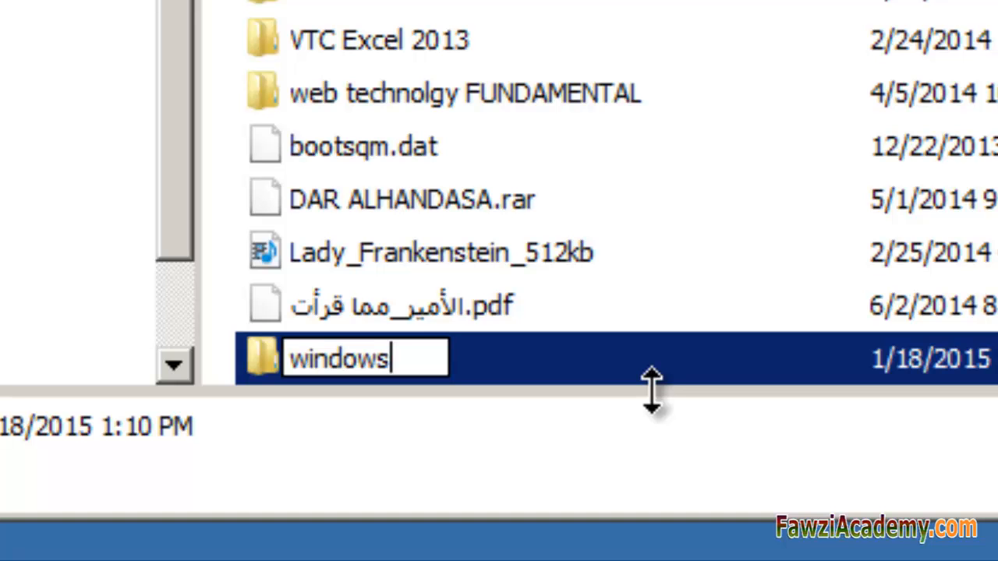
type("7")
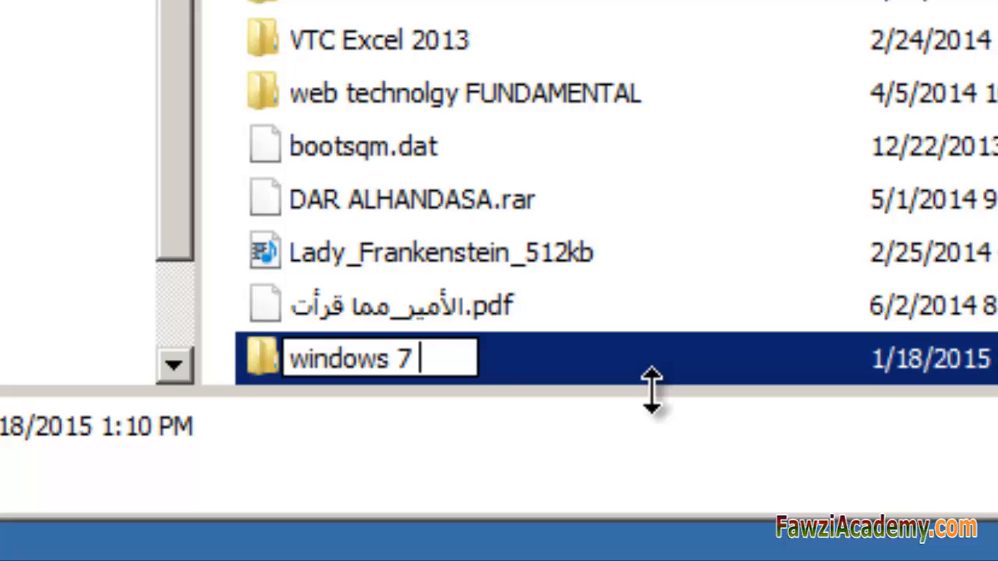
type("setu")
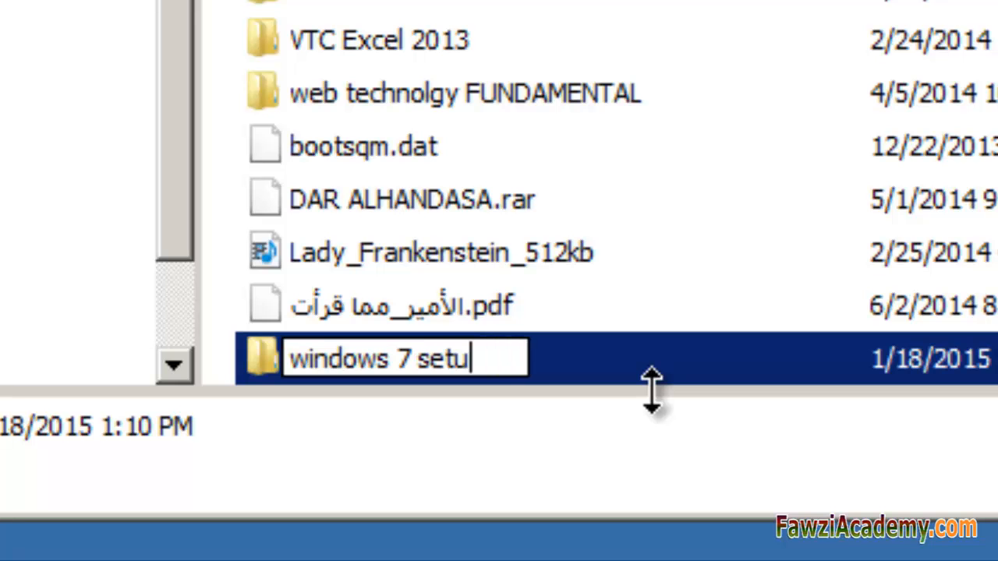
type("p")
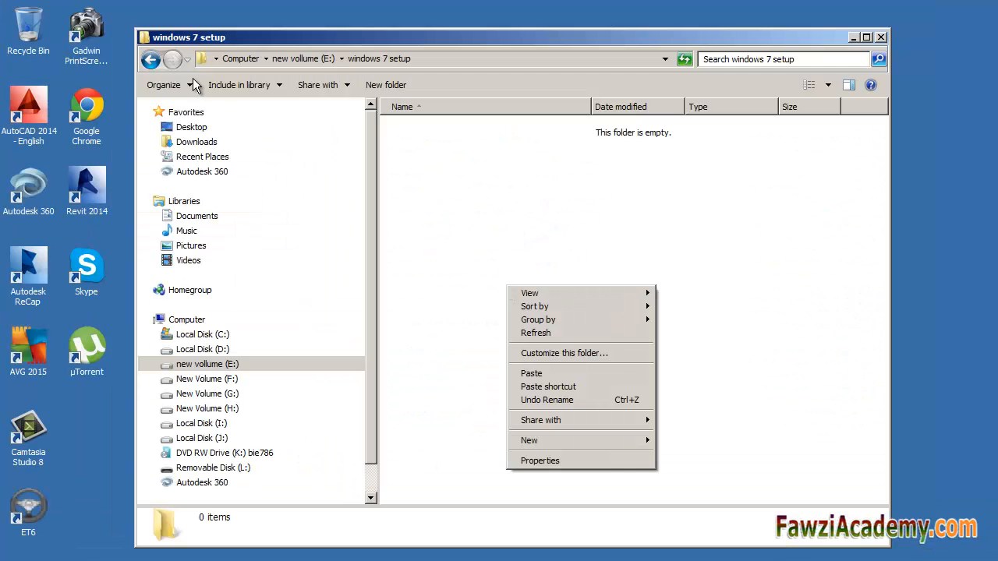
Paste the nine disc items into the folder and run setup to start Install Windows
left_click(163, 85)
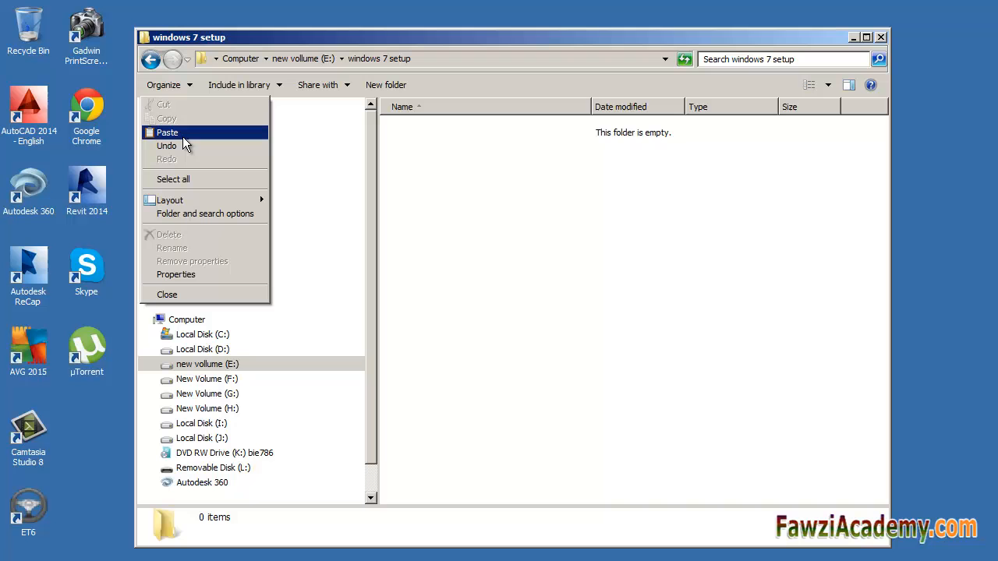
mouse_move(193, 133)
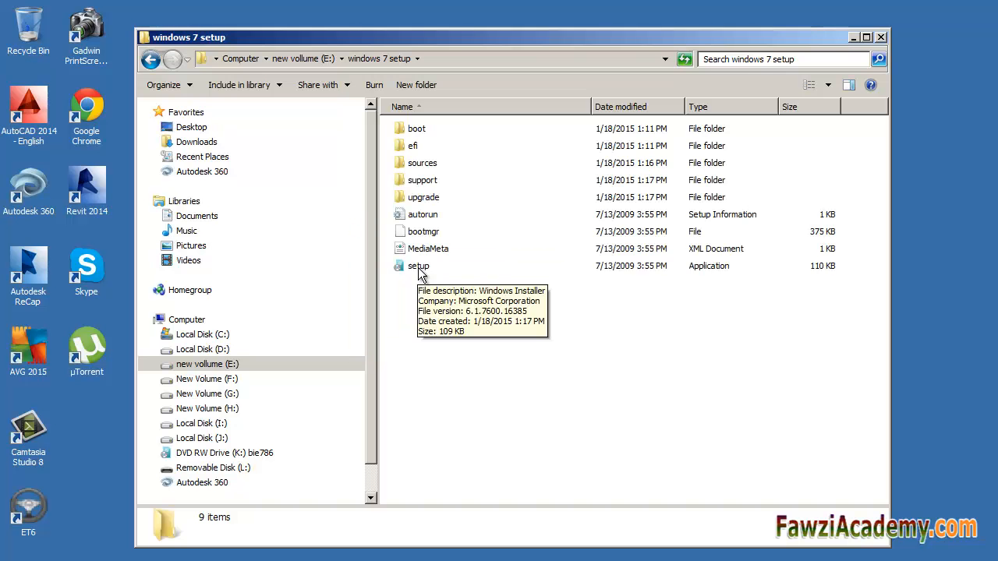
double_click(418, 266)
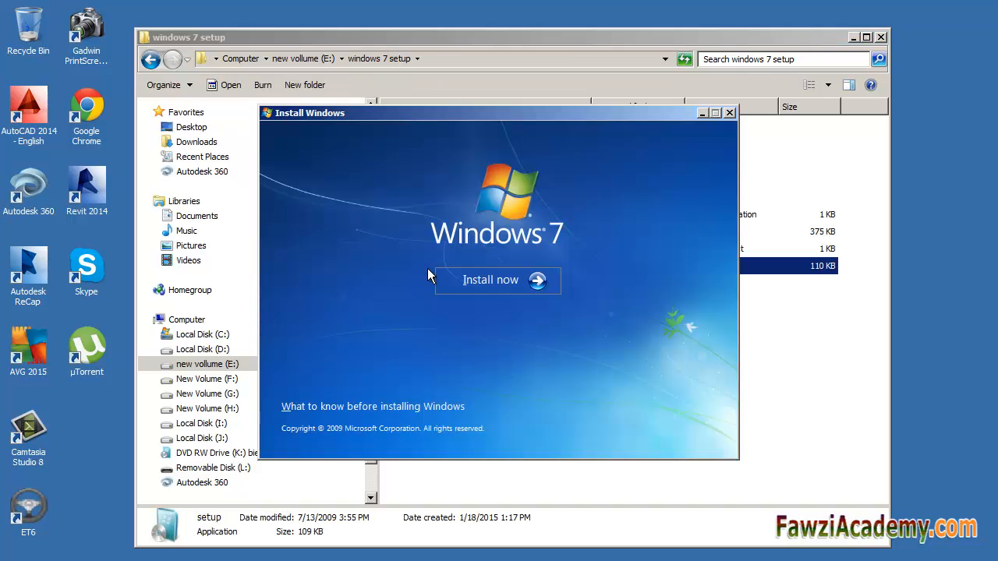